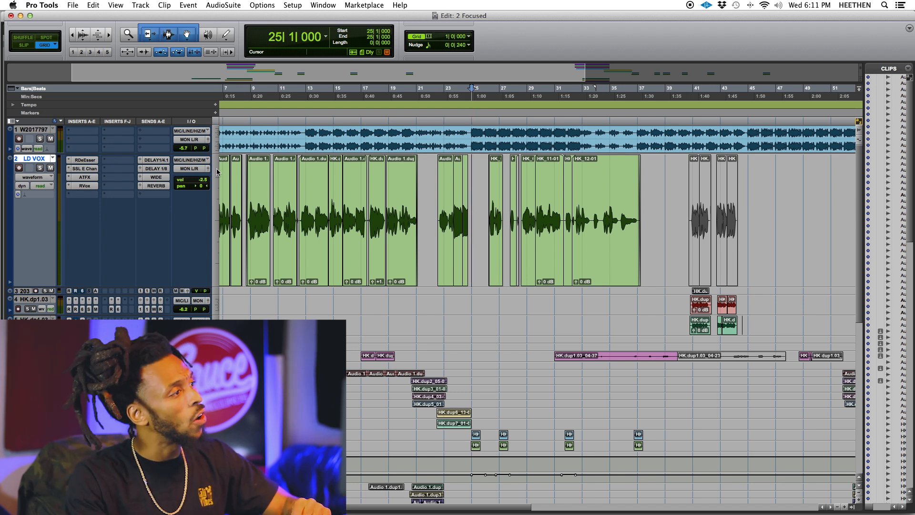
From an empty LD VOX send slot, choose new track to start a mono Aux 1
click(169, 194)
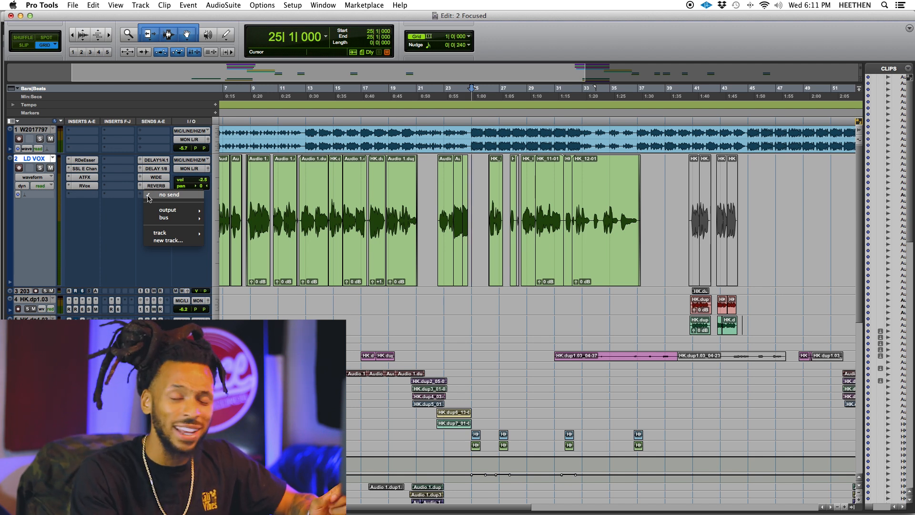
click(169, 195)
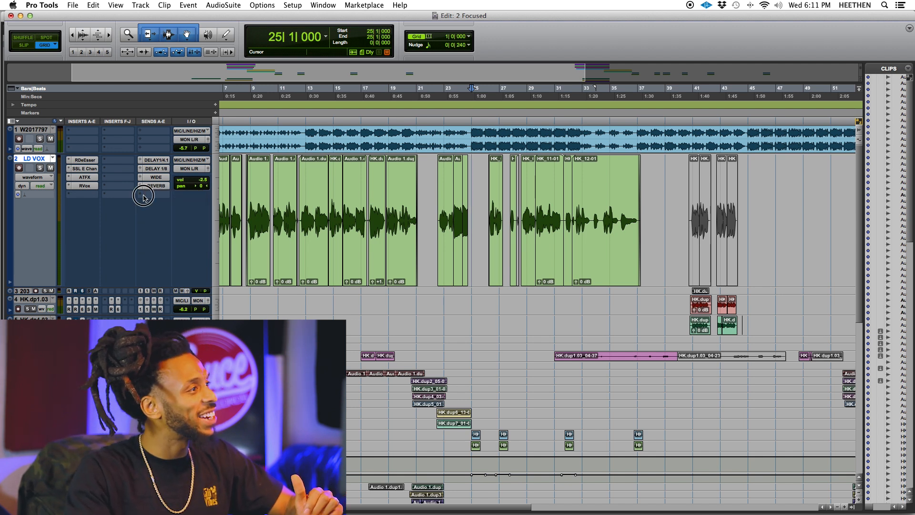
click(143, 195)
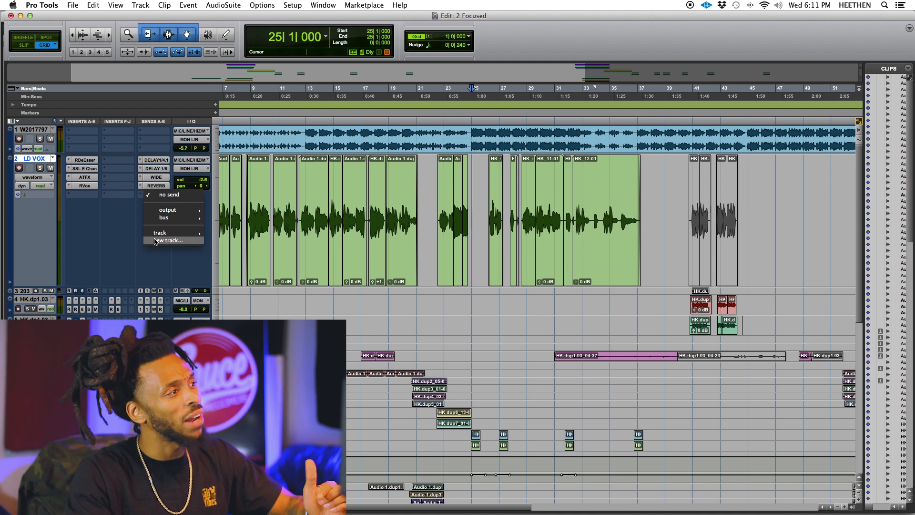
click(169, 240)
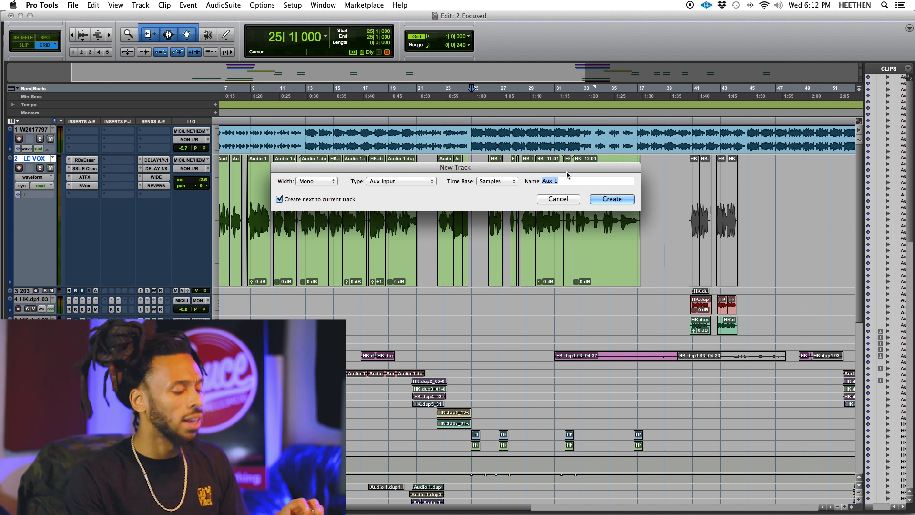
Name the new mono aux input track 'P COMPr' and create it
text(P COMPr)
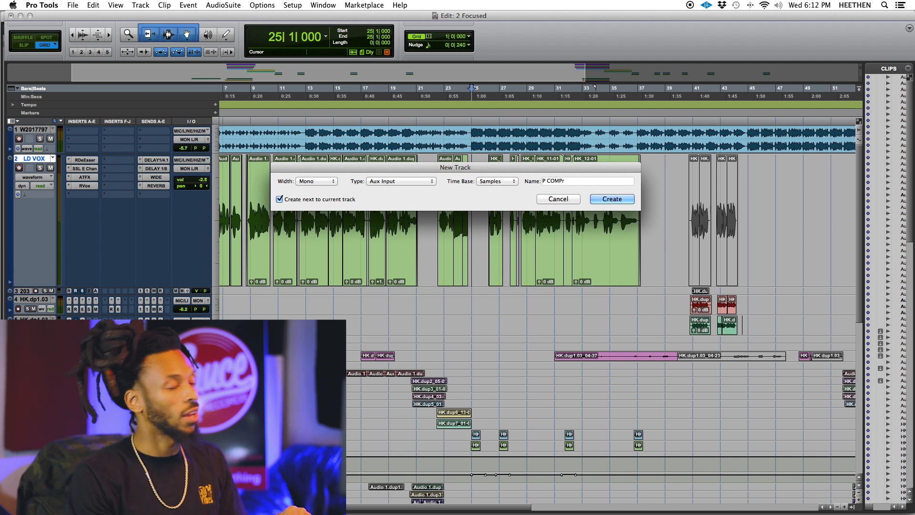
click(611, 198)
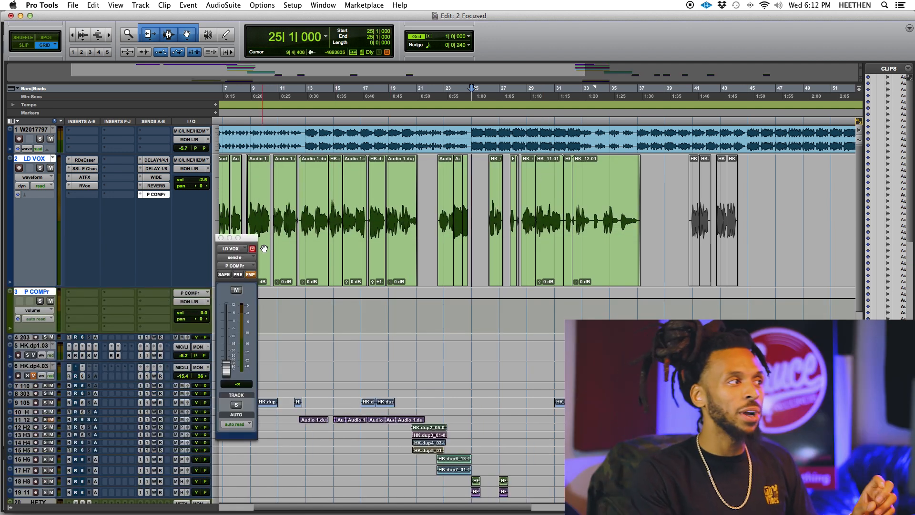
Move the P COMPr send window aside and close it, leaving the send at 0.0 dB
drag(229, 237, 325, 195)
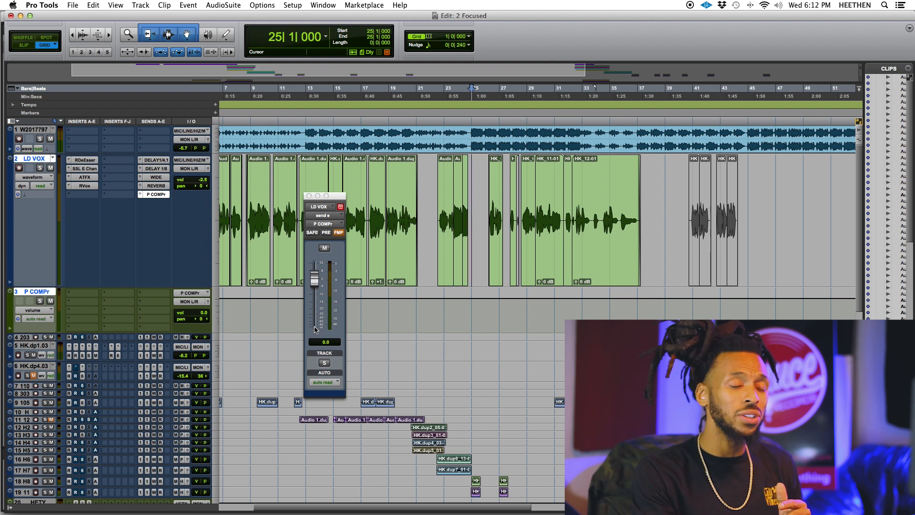
click(326, 232)
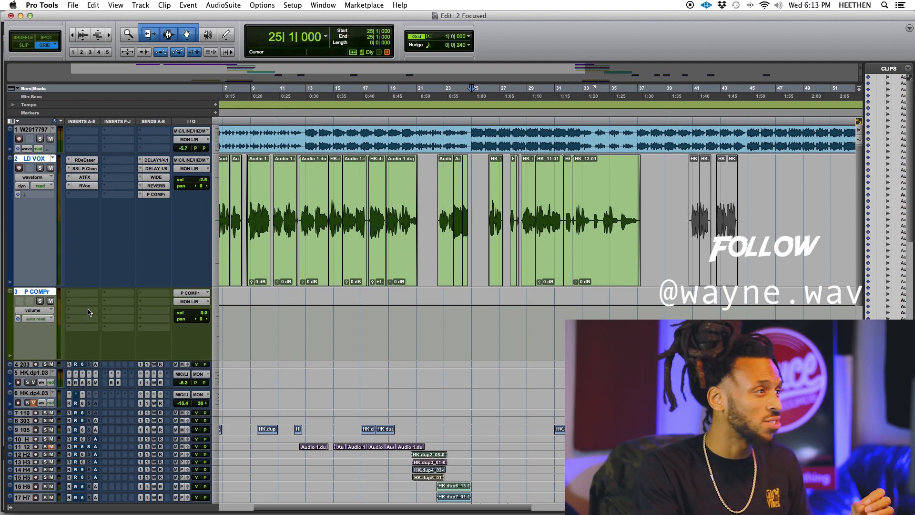
mouse_move(80, 305)
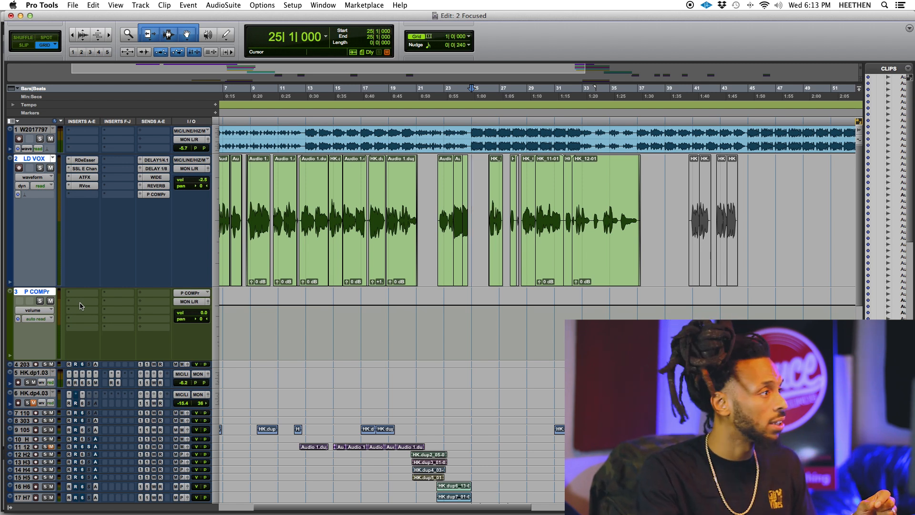
Insert the Smack! compressor on P COMPr and adjust its ratio
click(81, 292)
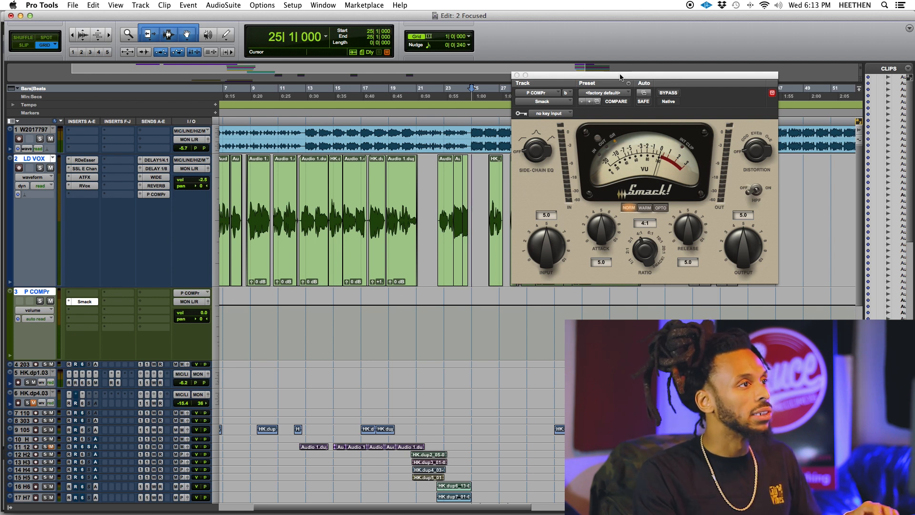
mouse_move(671, 206)
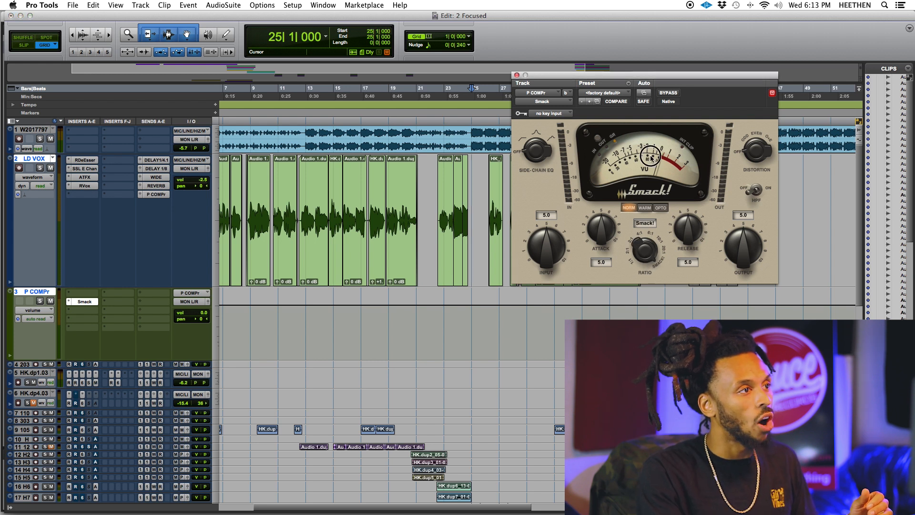
click(615, 101)
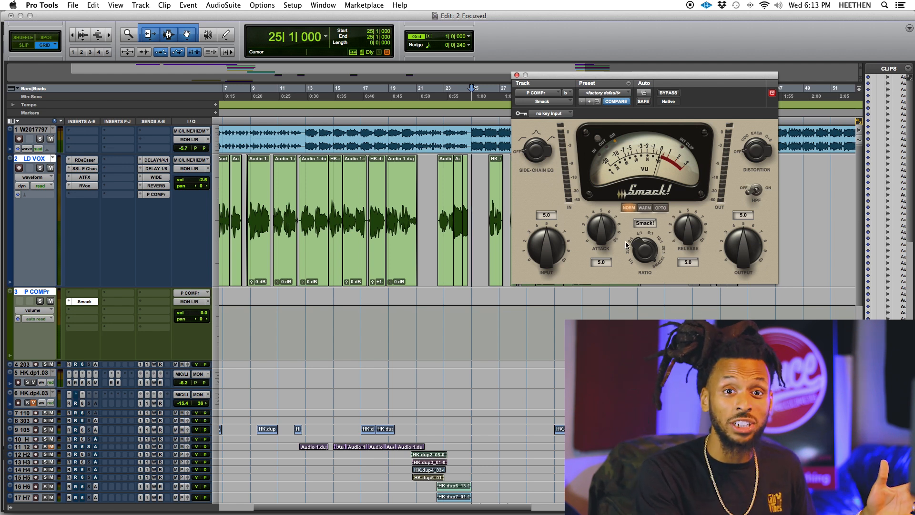
mouse_move(643, 251)
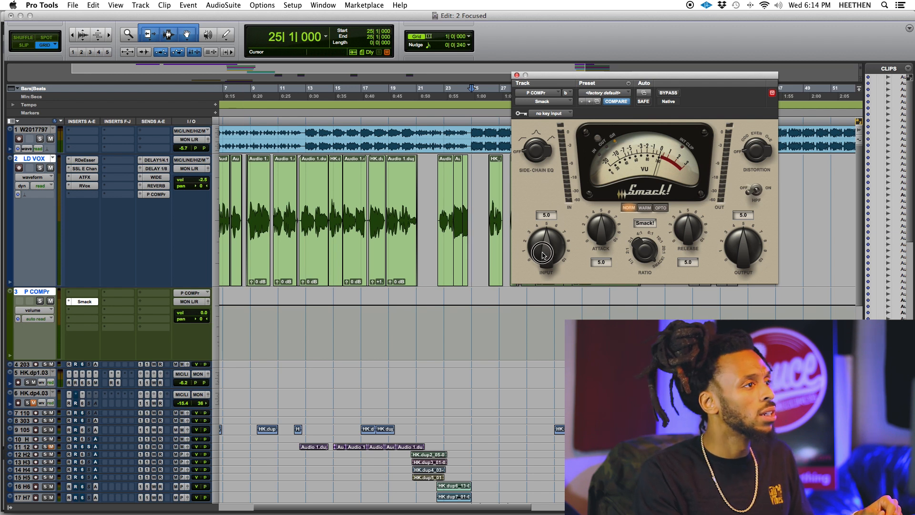
Raise Smack's input to 7.6 and output to 6.6, then nudge the attack
drag(544, 251, 548, 236)
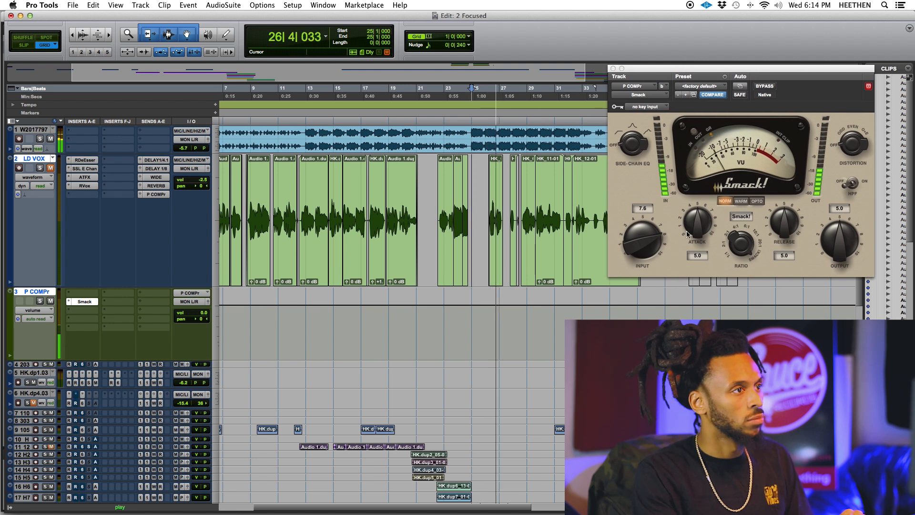
drag(839, 236, 842, 230)
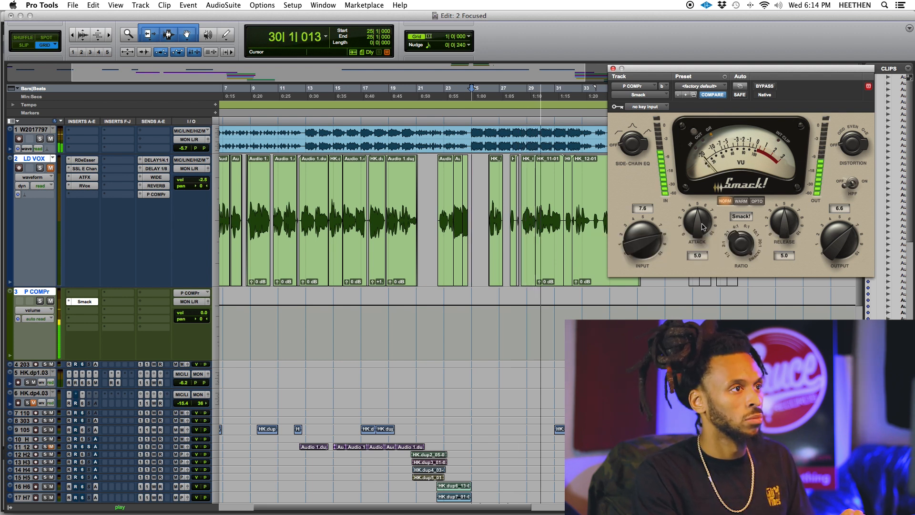
drag(783, 219, 783, 216)
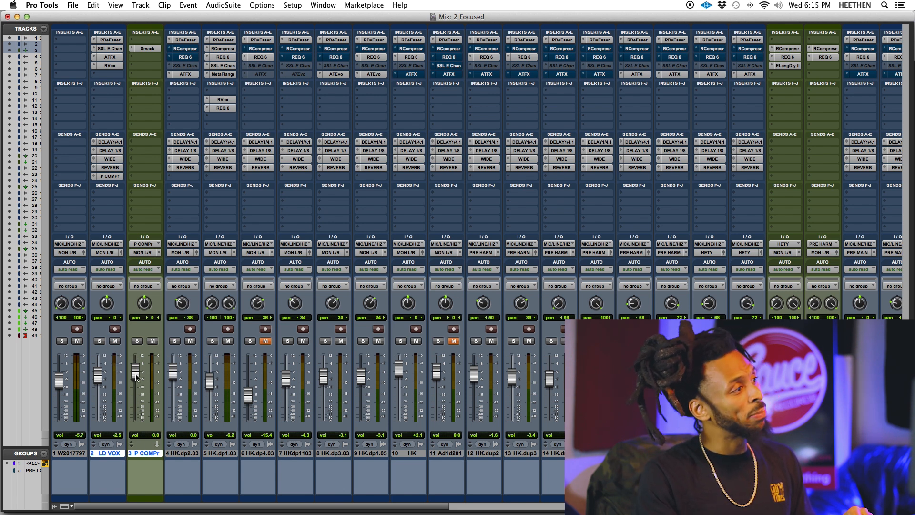
Settle the P COMPr fader in the Mix window at about -16.6 dB
drag(137, 367, 133, 424)
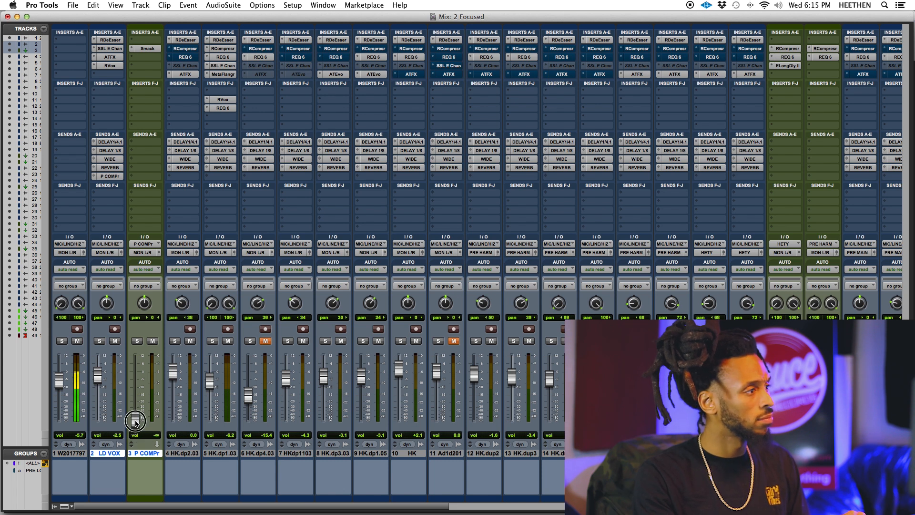
drag(136, 423, 135, 408)
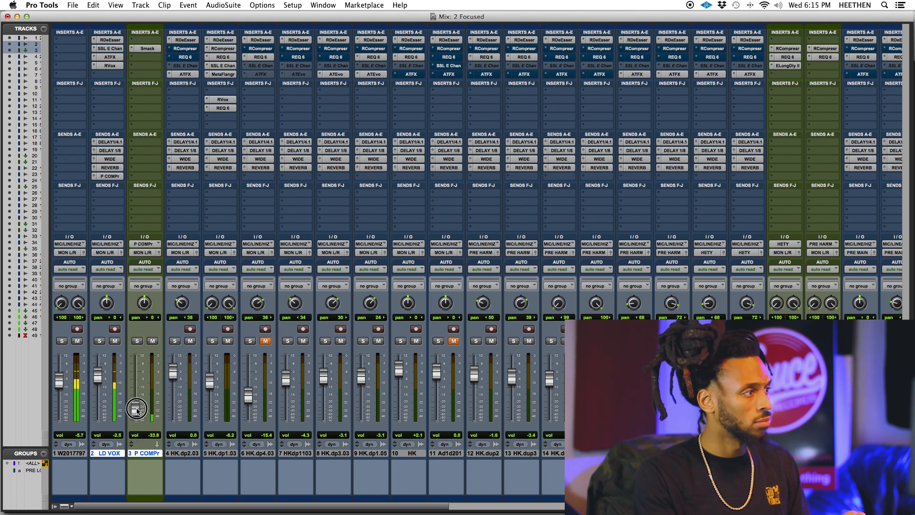
drag(135, 408, 136, 404)
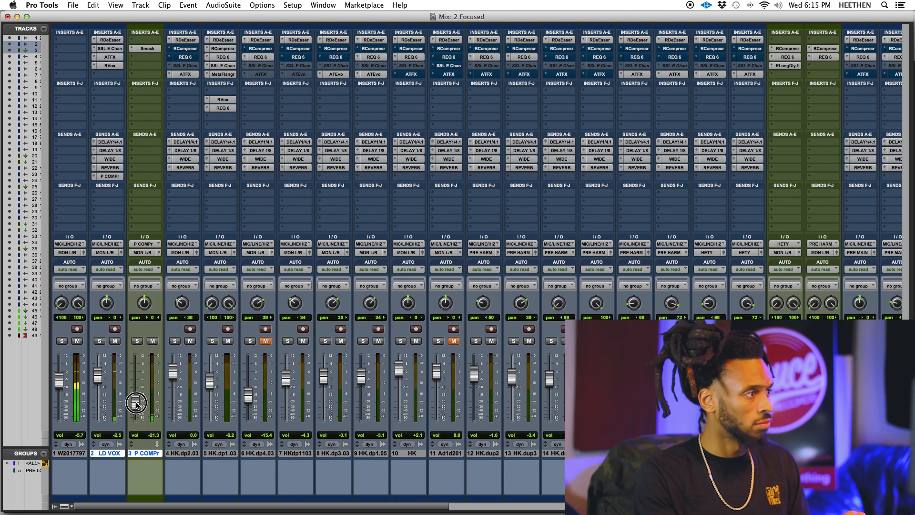
drag(136, 405, 136, 402)
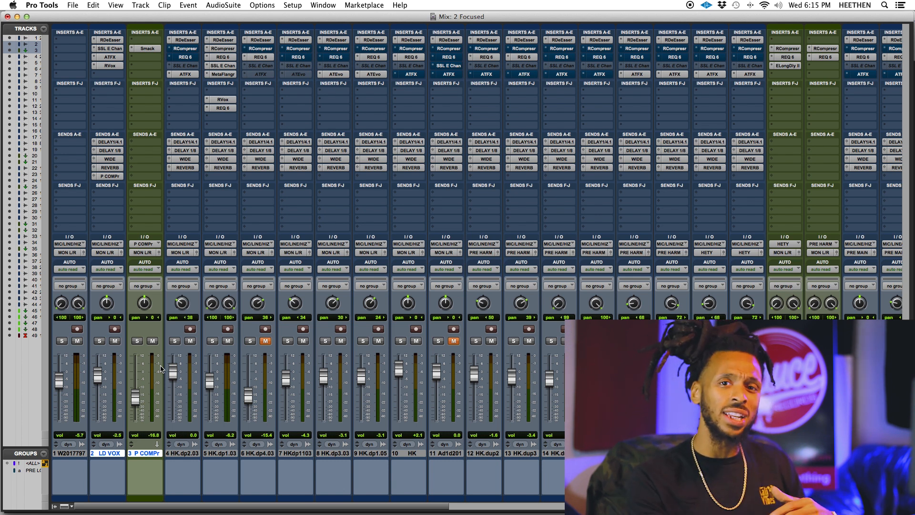
mouse_move(164, 369)
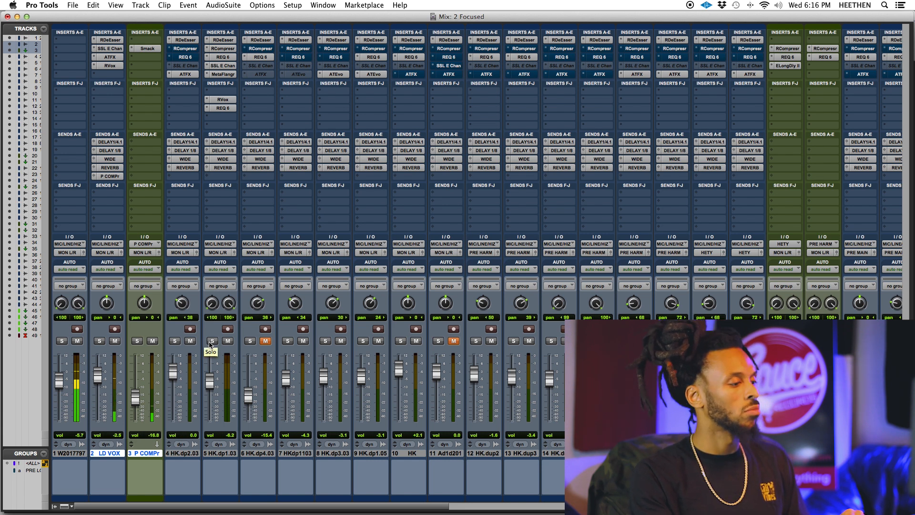
mouse_move(173, 340)
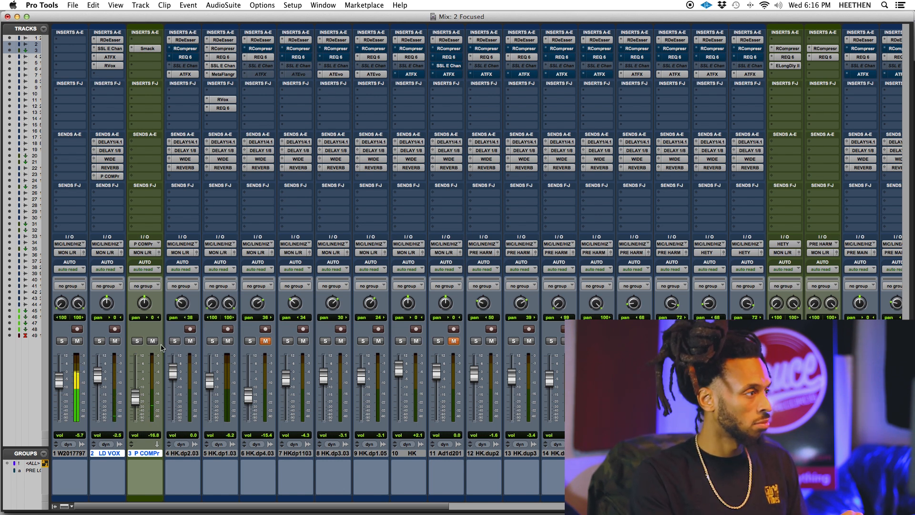
mouse_move(152, 341)
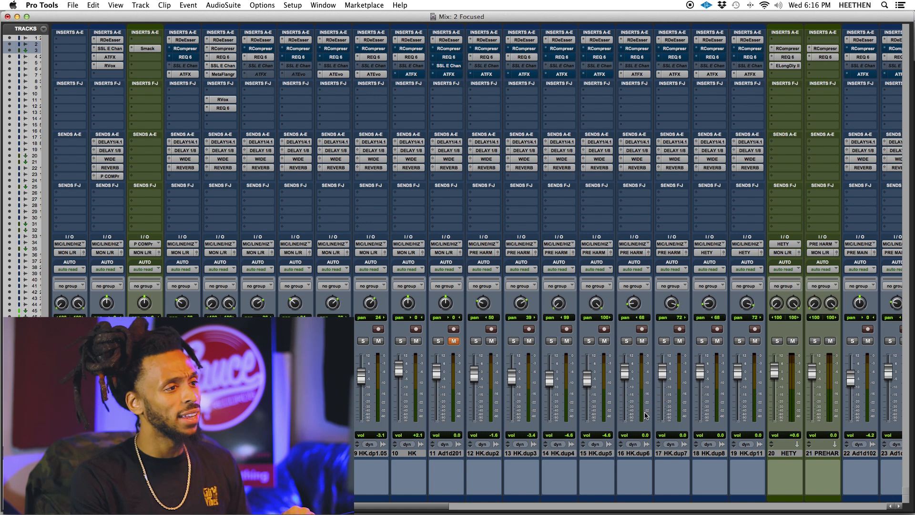
Open Duplicate Tracks for PREMAI track 25, keeping playlist, inserts, sends and groups
double_click(822, 453)
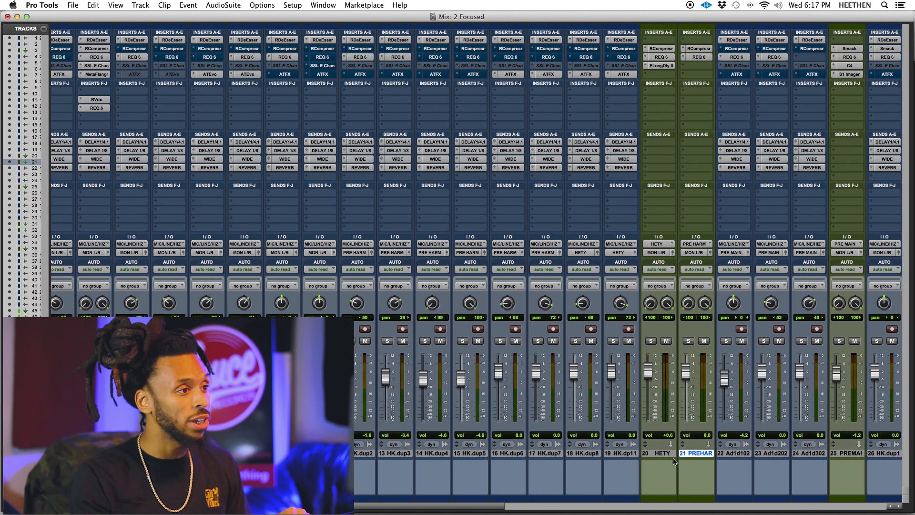
scroll(right, 3)
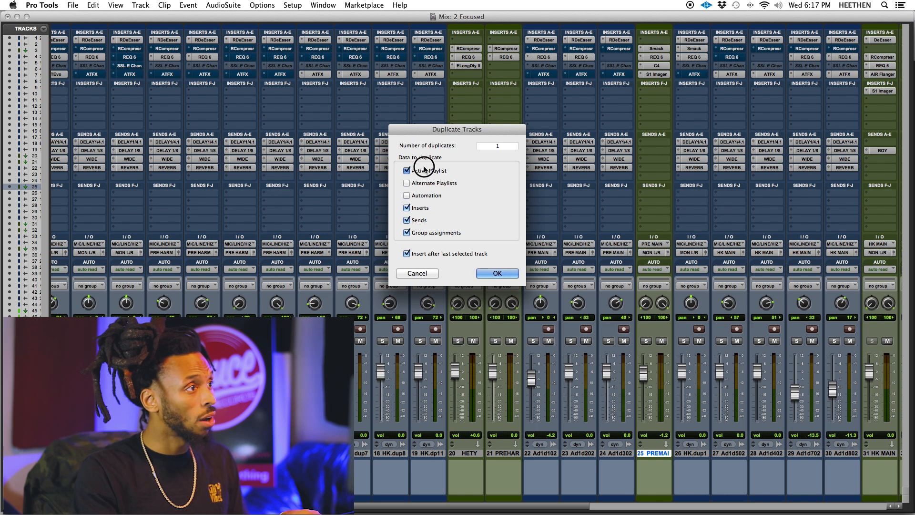
Duplicate PREMAI as PREMAI.dup1 and open its copied Smack compressor
click(497, 273)
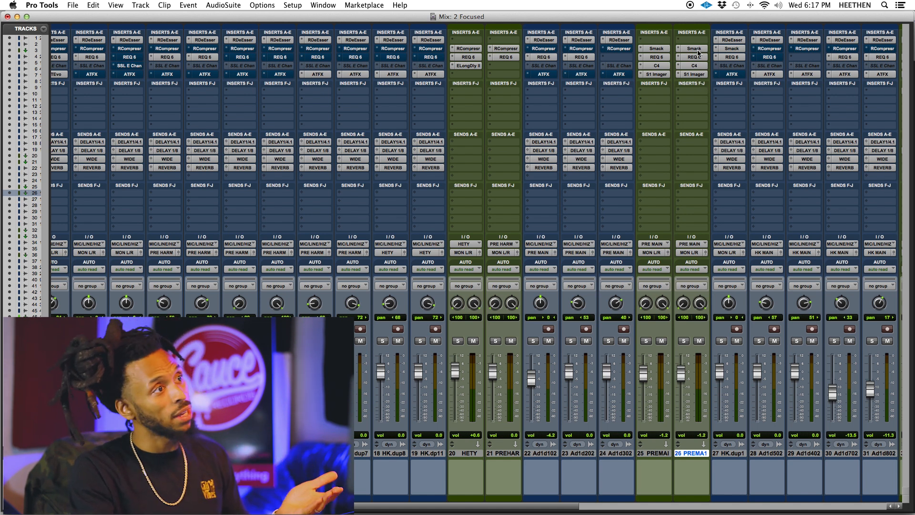
click(692, 48)
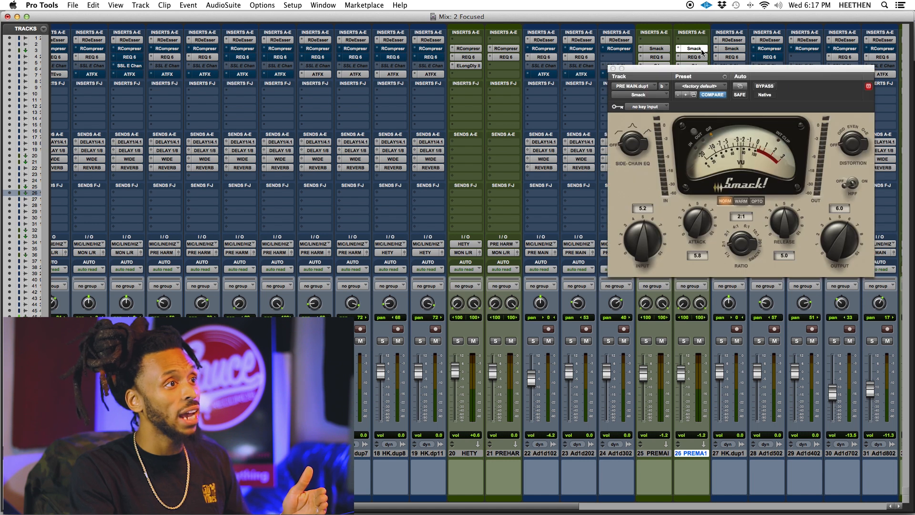
Center the Smack window and set hardest ratio, input 6.2 and release 4.1
drag(730, 69, 478, 103)
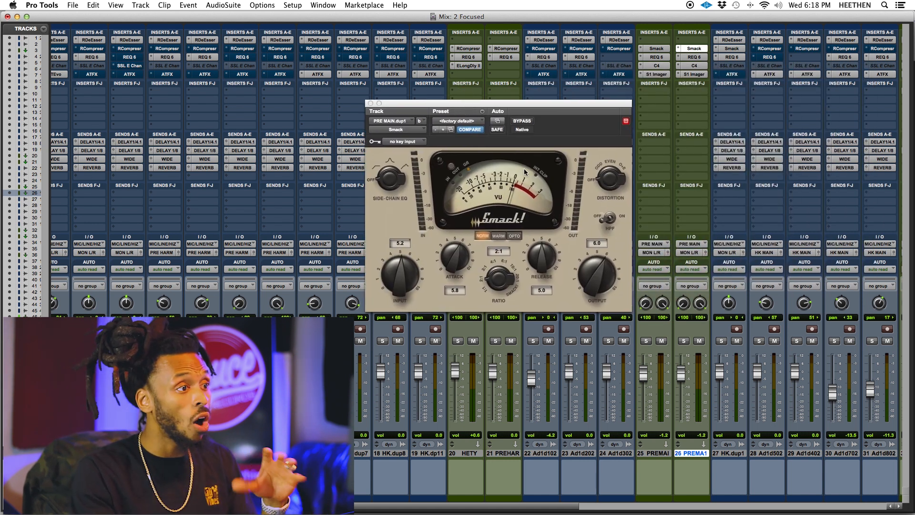
mouse_move(397, 282)
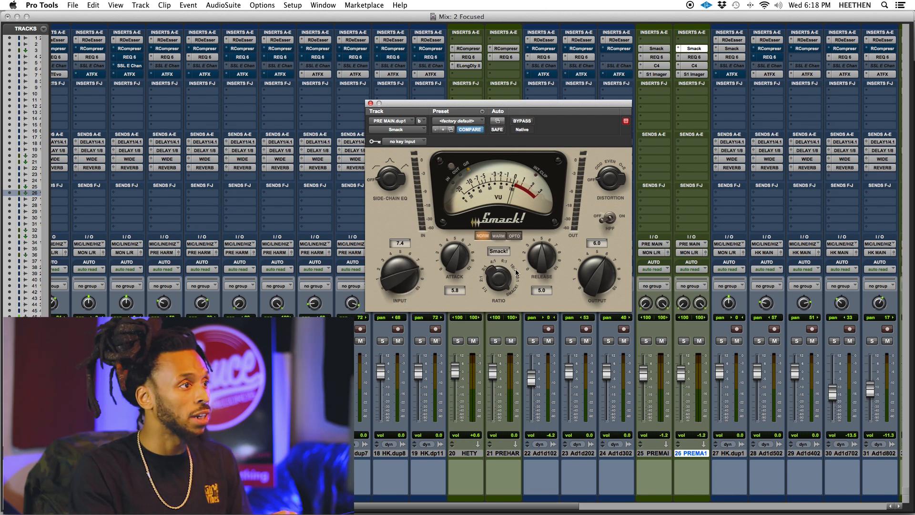
click(661, 341)
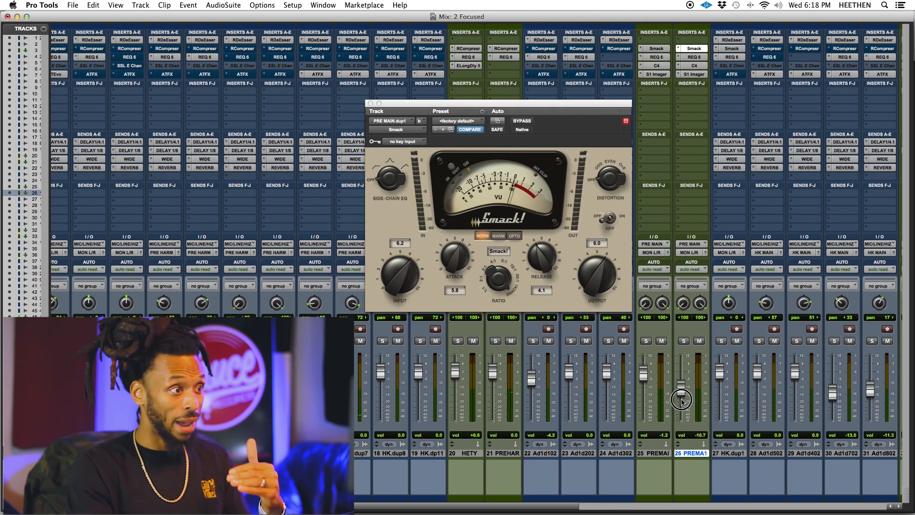
Blend the PREMAI.dup1 fader in low, about -18.6 dB, and close its Smack window
drag(680, 400, 680, 420)
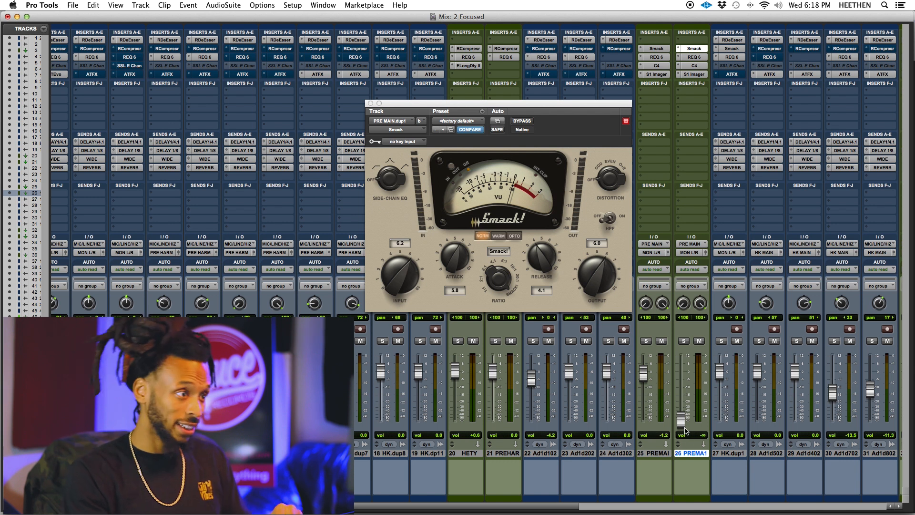
drag(679, 431, 680, 404)
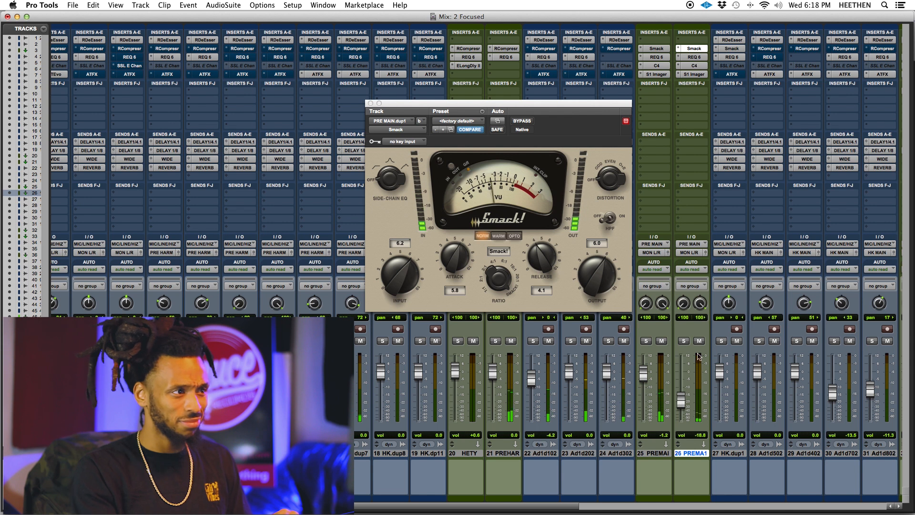
click(699, 341)
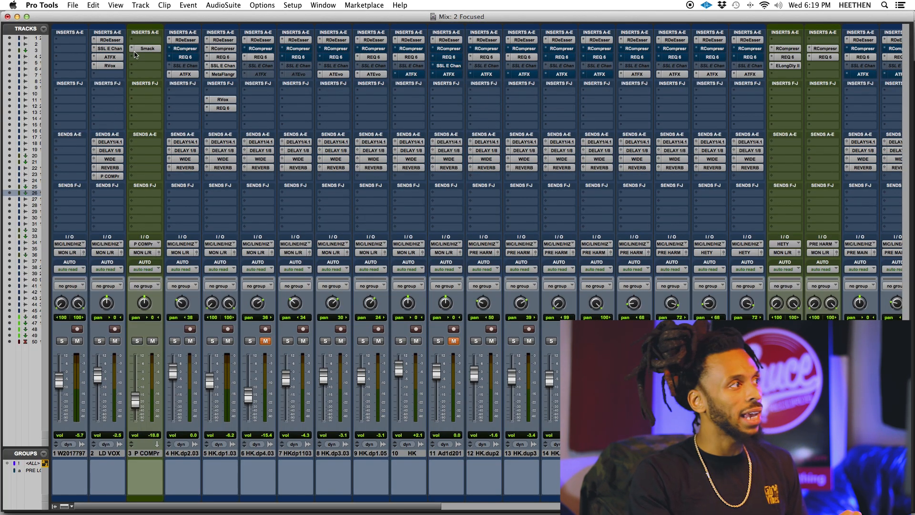
Insert the EQ3 7-Band (mono) equalizer below Smack on the P COMPr aux
click(145, 47)
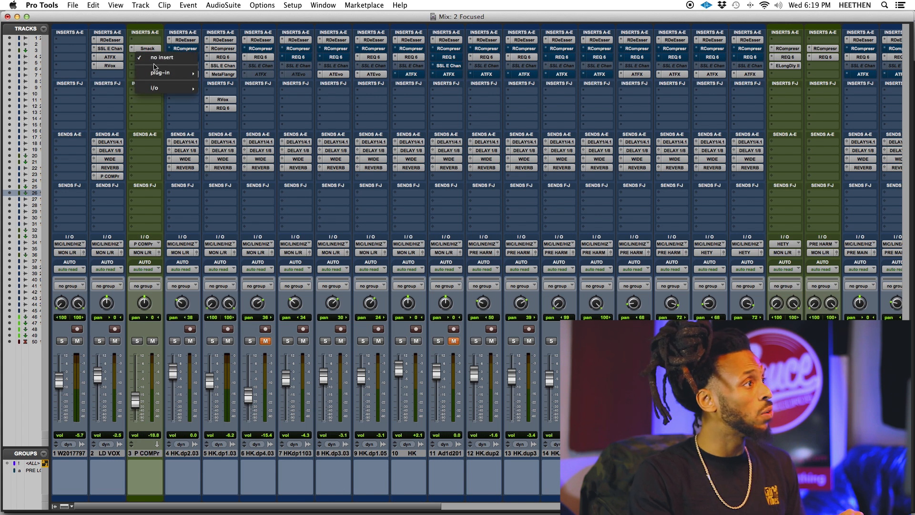
click(218, 88)
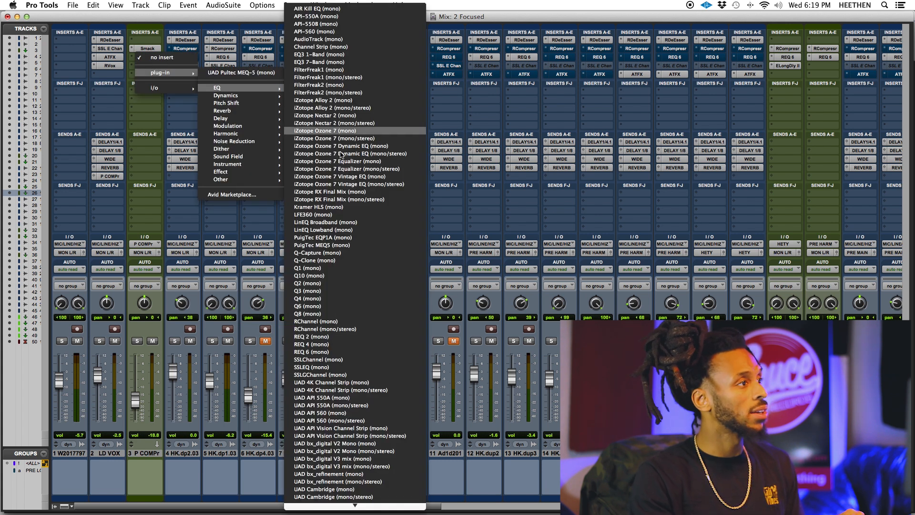
click(327, 137)
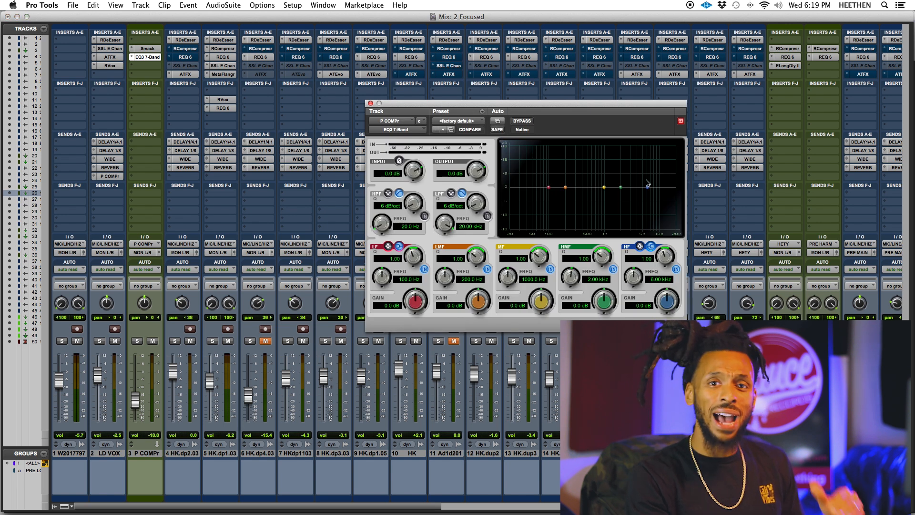
Boost the EQ3 highs about 6.7 dB at 4.89 kHz and lows about 5.5 dB at 200 Hz
drag(604, 187, 647, 181)
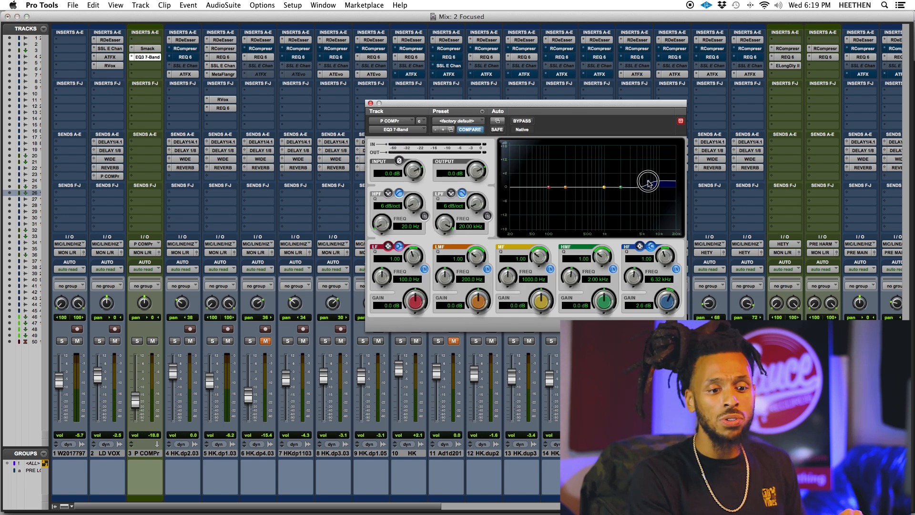
drag(647, 182, 645, 175)
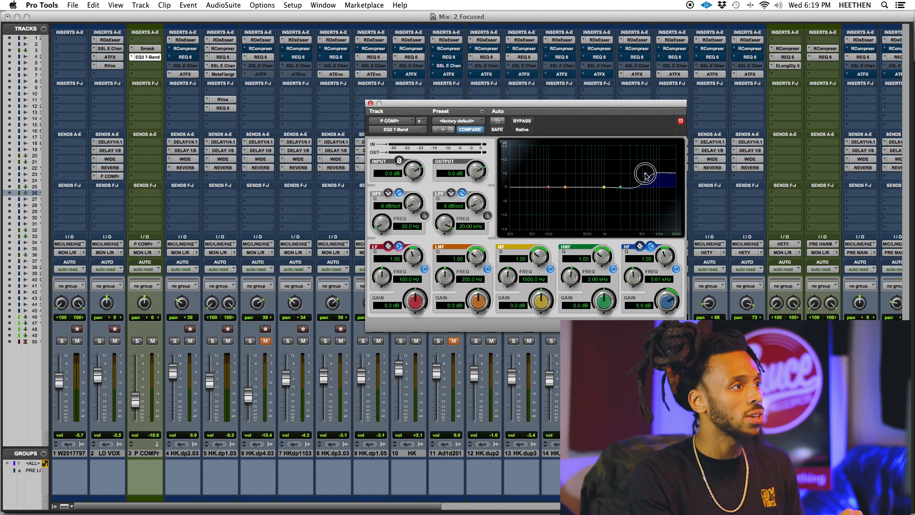
drag(644, 175, 548, 188)
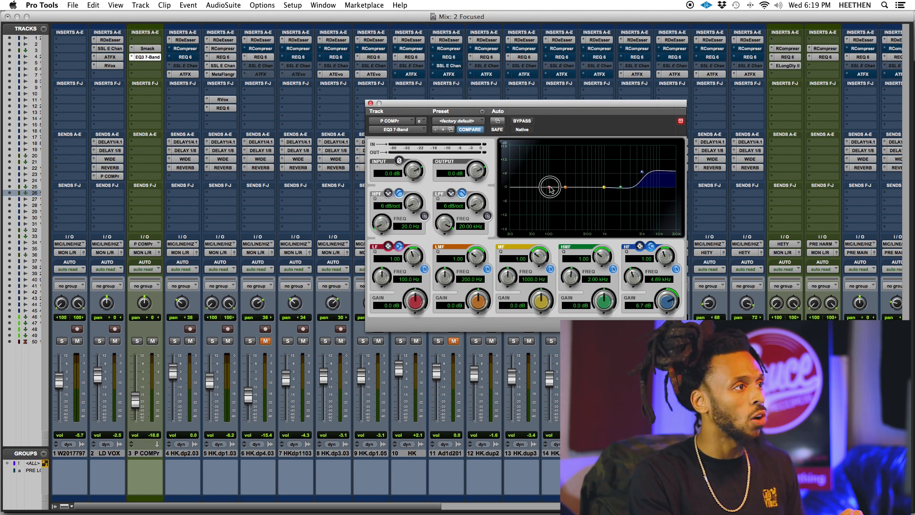
drag(548, 187, 563, 176)
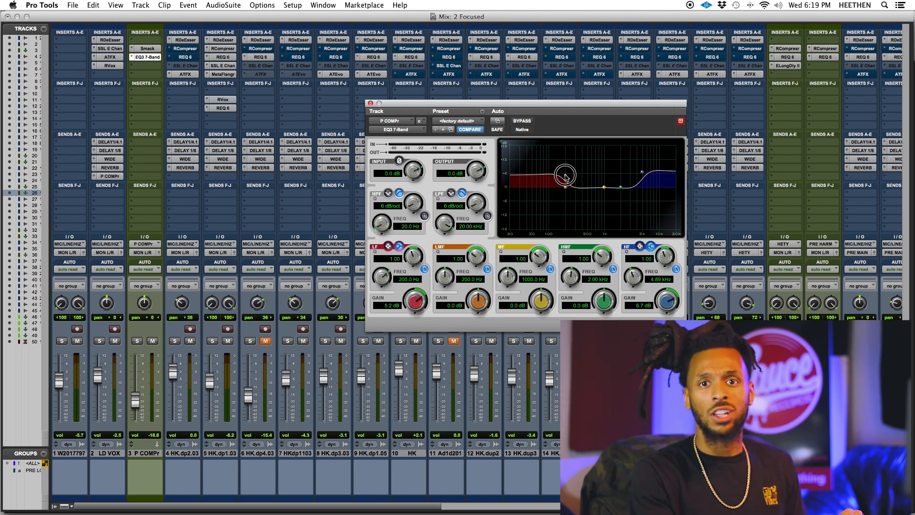
drag(563, 178, 564, 188)
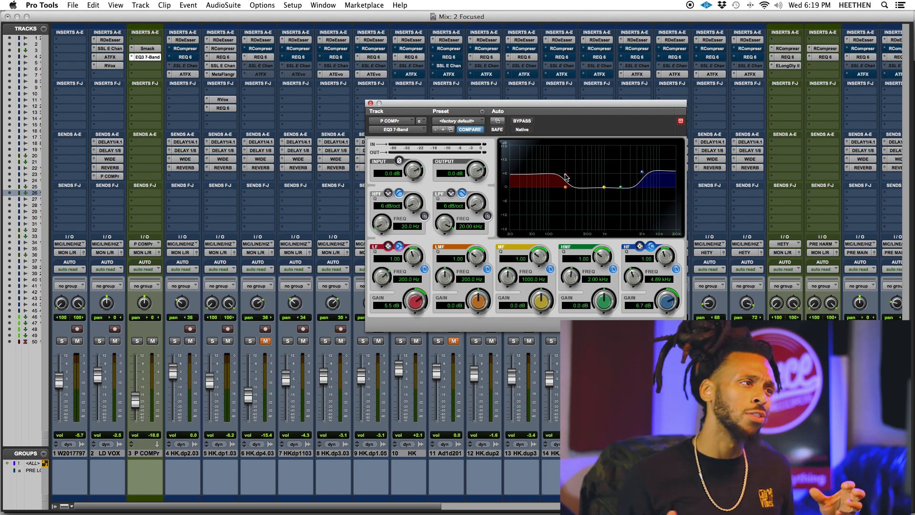
mouse_move(576, 164)
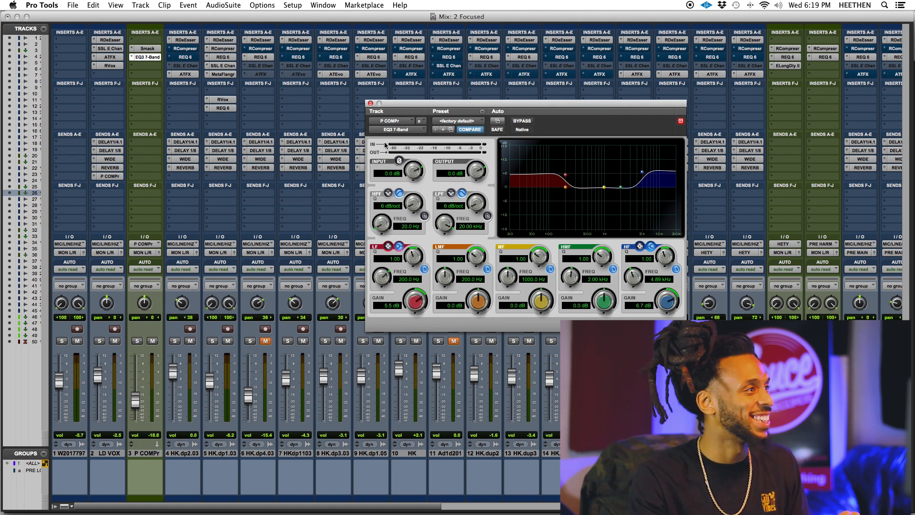
mouse_move(567, 118)
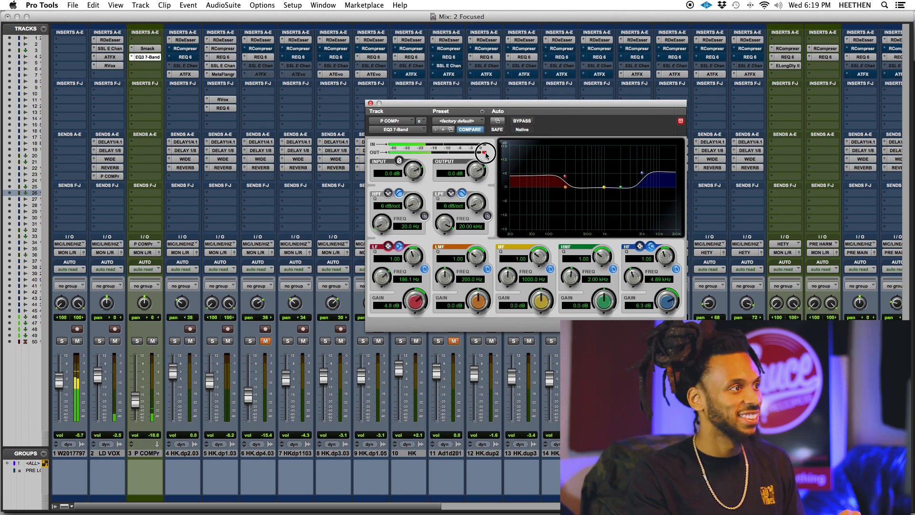
Toggle the EQ3 bypass on and off to compare with the unprocessed vocal
click(520, 121)
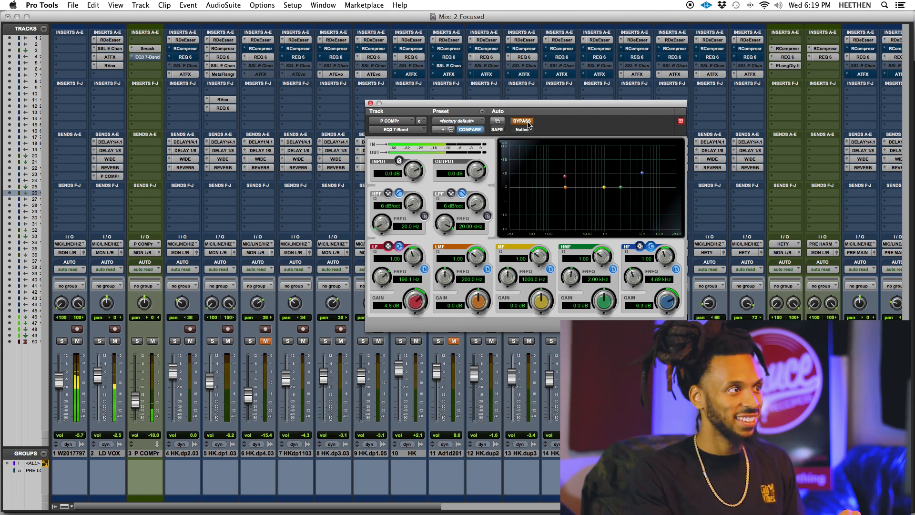
click(521, 122)
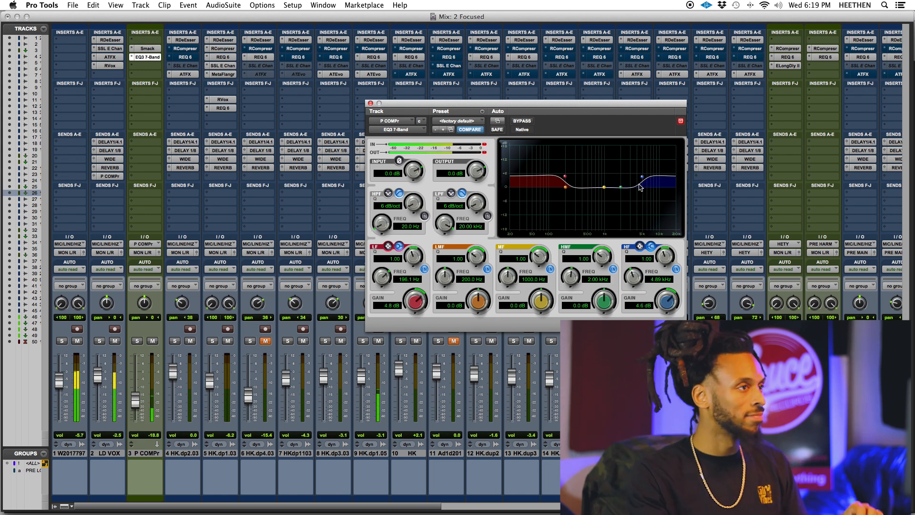
mouse_move(676, 189)
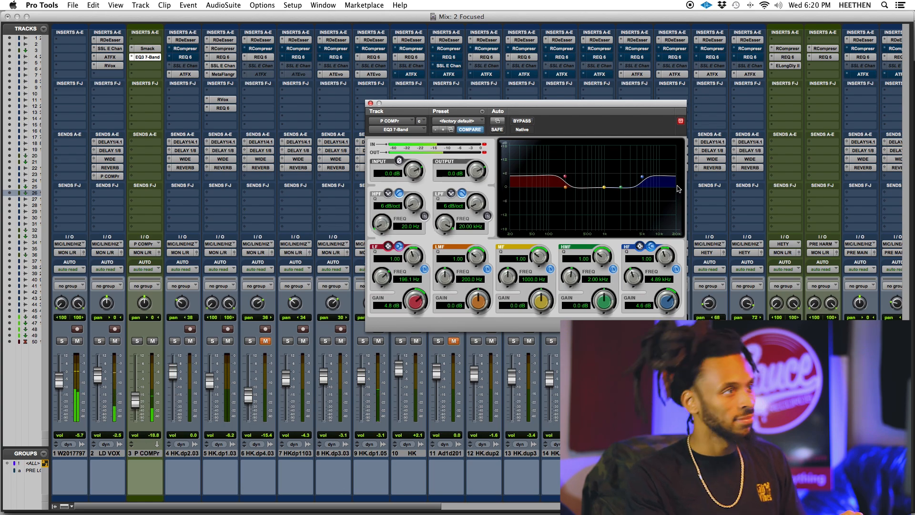